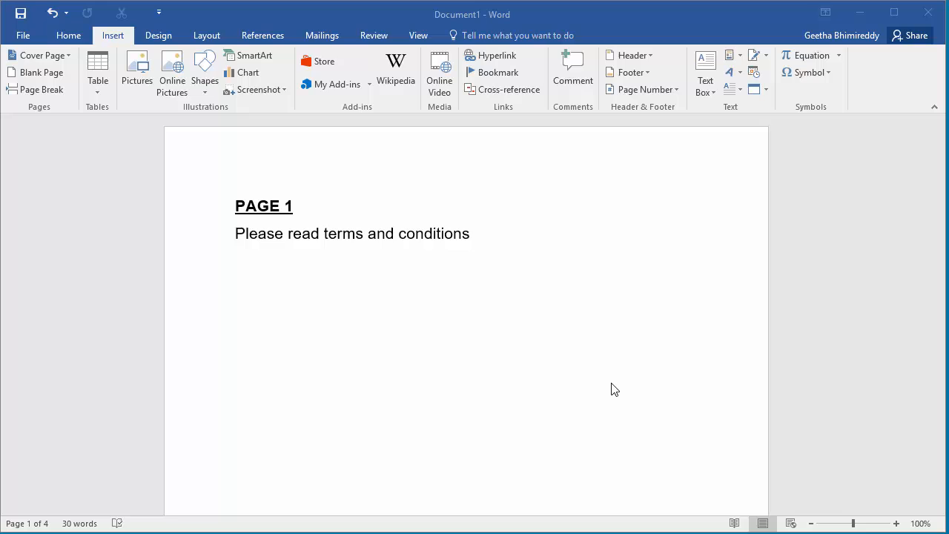
# Scroll through the document down to the Terms and Conditions heading on page 4
pyautogui.scroll(-3)
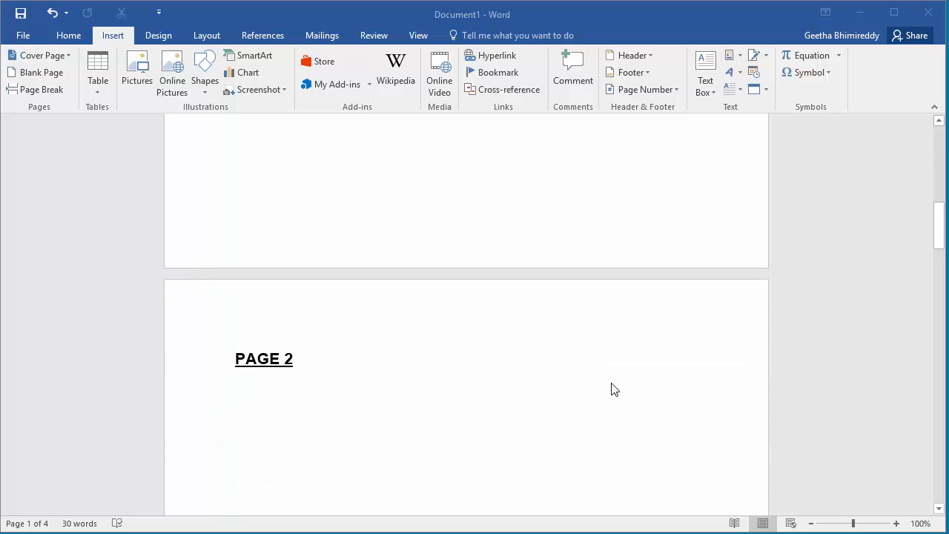
pyautogui.scroll(-3)
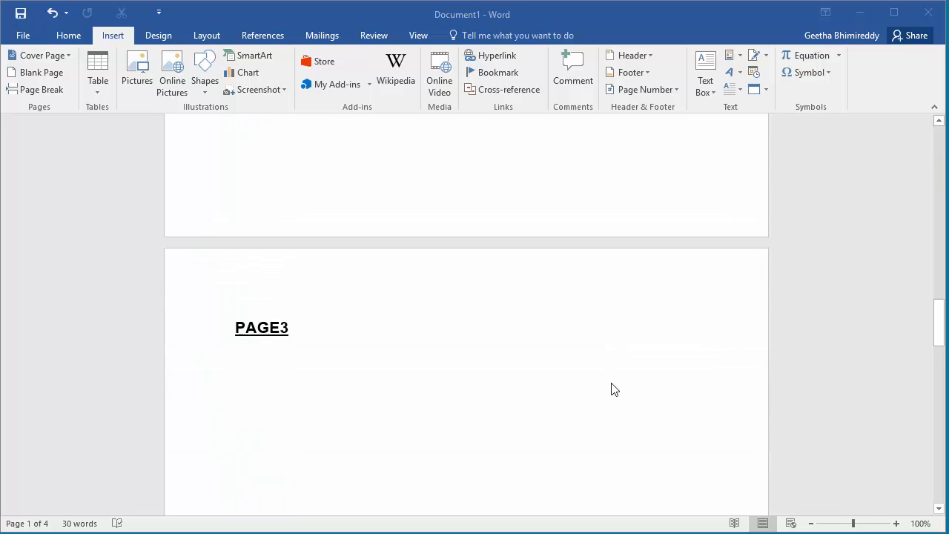
pyautogui.scroll(-3)
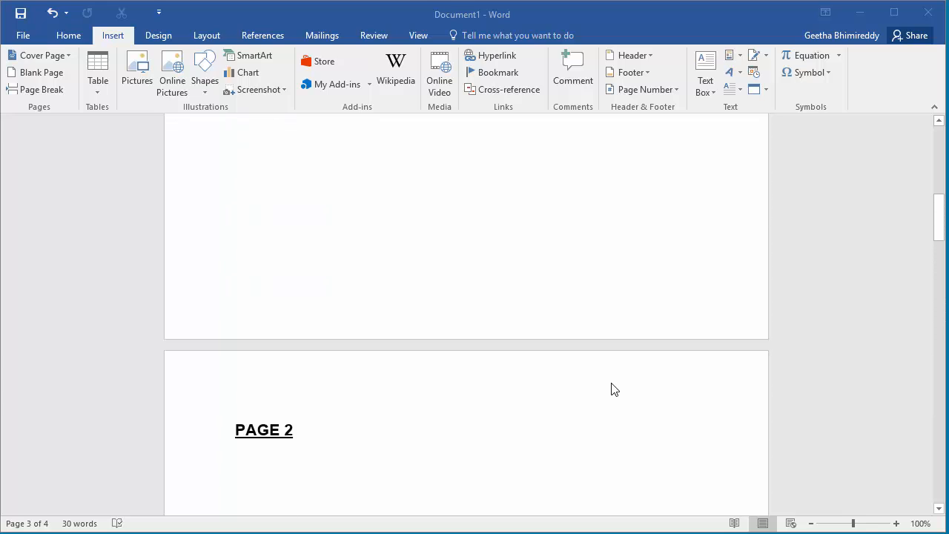
pyautogui.scroll(3)
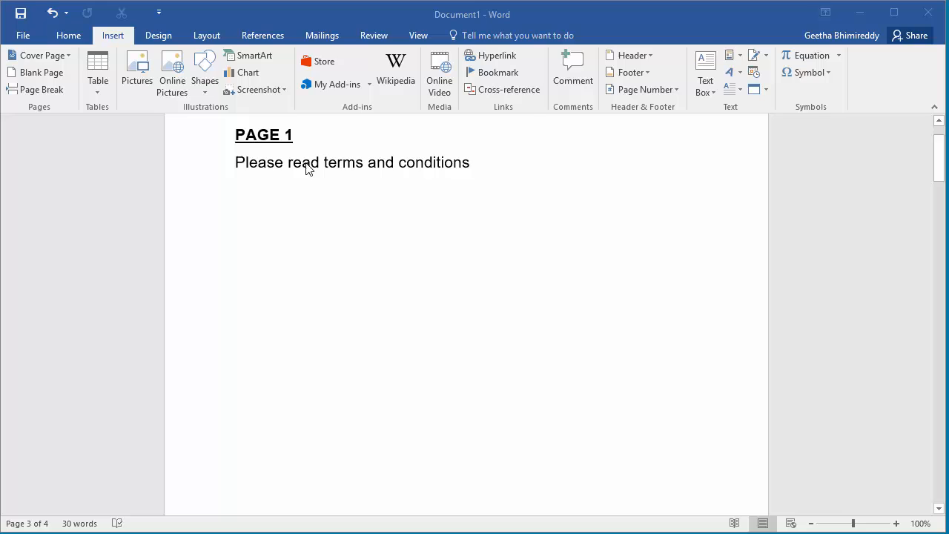
pyautogui.moveTo(414, 175)
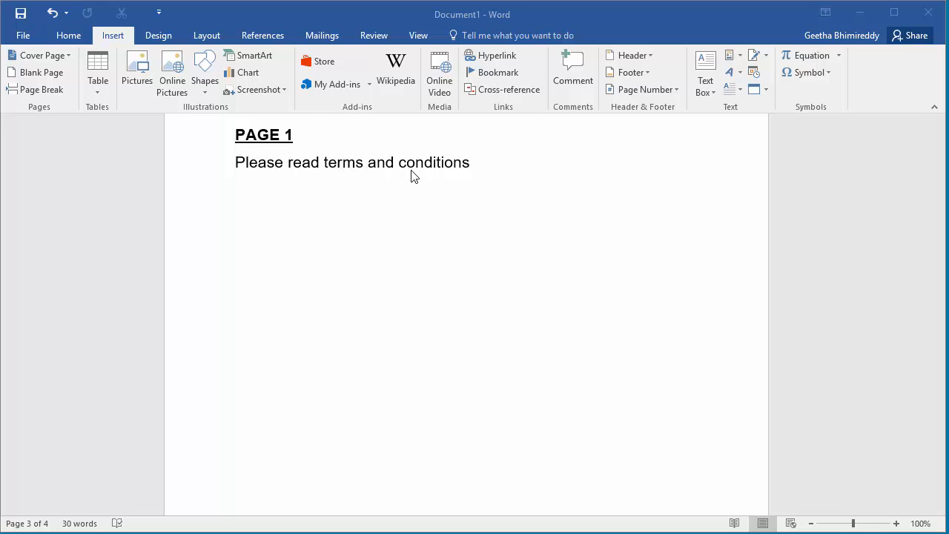
pyautogui.moveTo(418, 172)
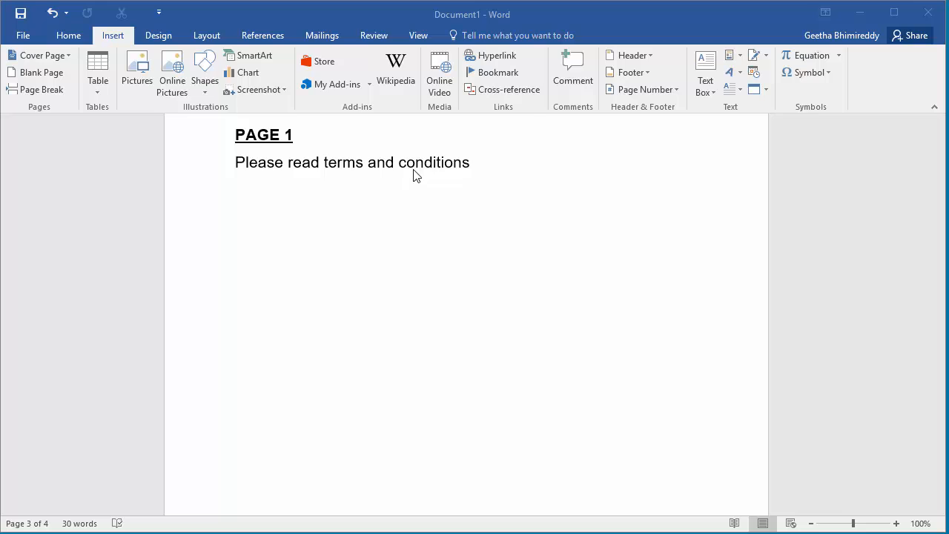
pyautogui.scroll(-3)
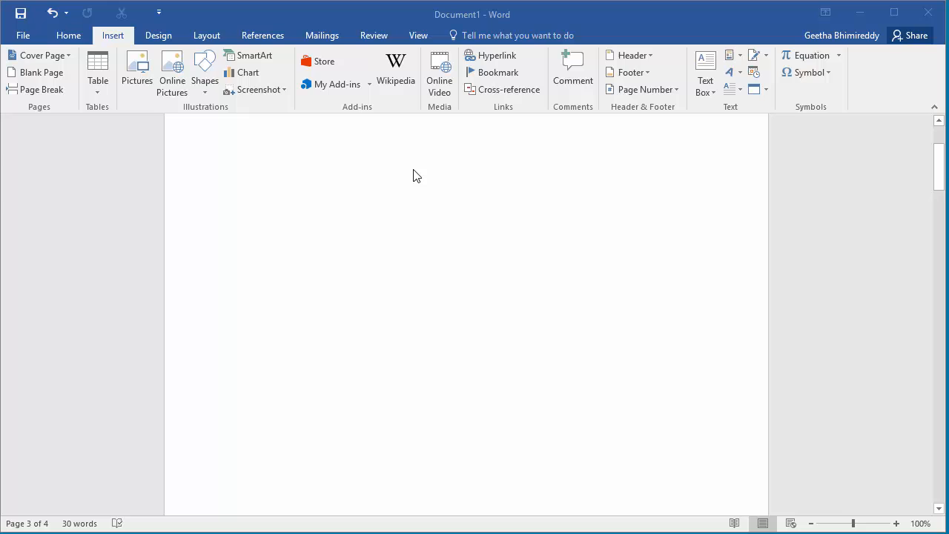
pyautogui.scroll(-3)
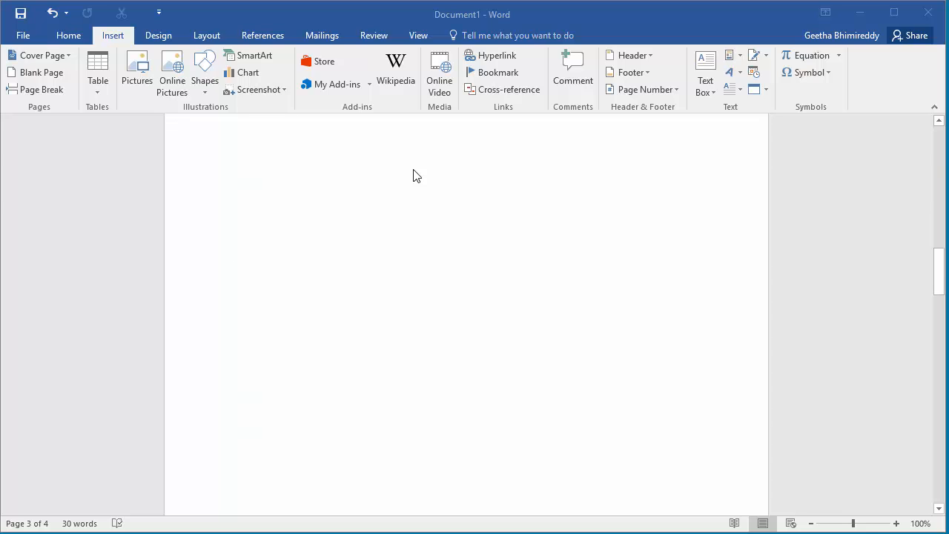
pyautogui.scroll(-3)
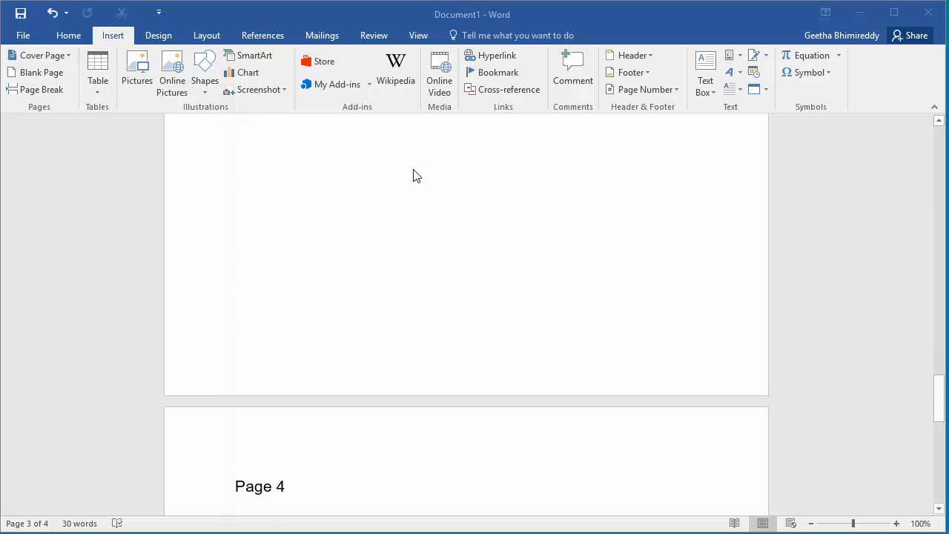
pyautogui.scroll(-3)
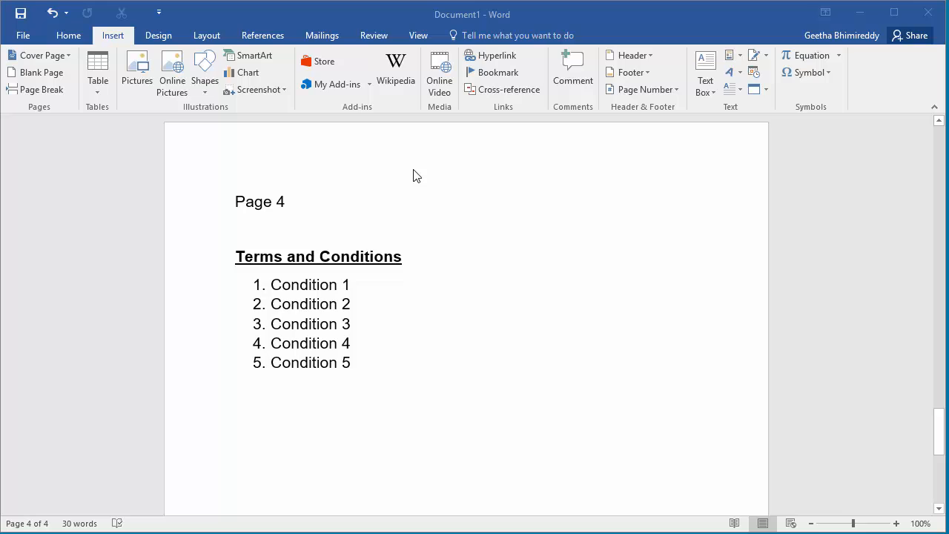
pyautogui.moveTo(332, 217)
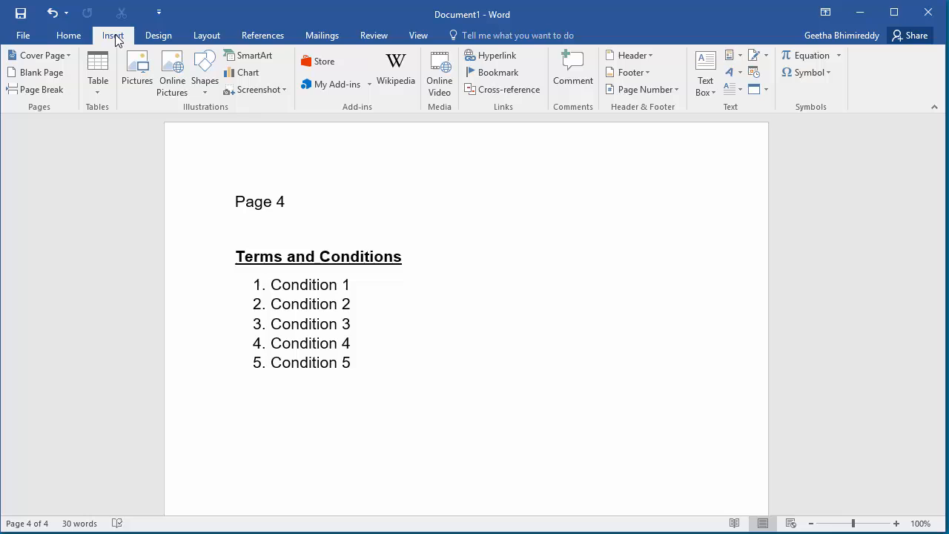
pyautogui.moveTo(397, 105)
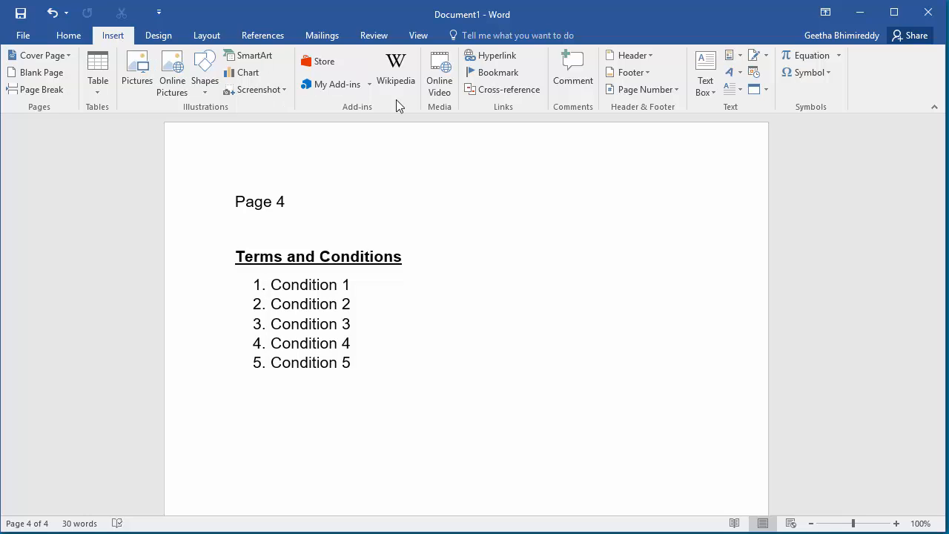
pyautogui.moveTo(495, 71)
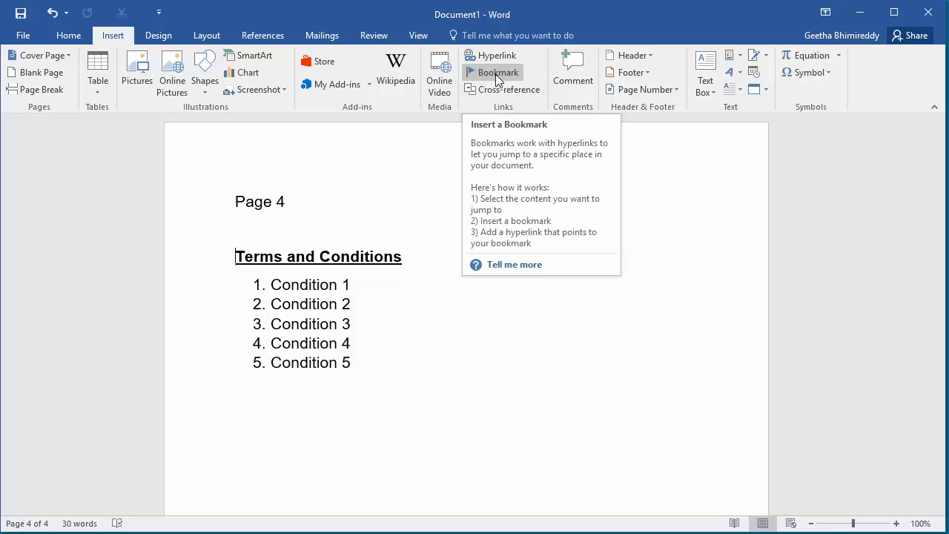
# Add a bookmark named Terms_and_Conditions at the page 4 heading via Insert > Bookmark
pyautogui.click(492, 72)
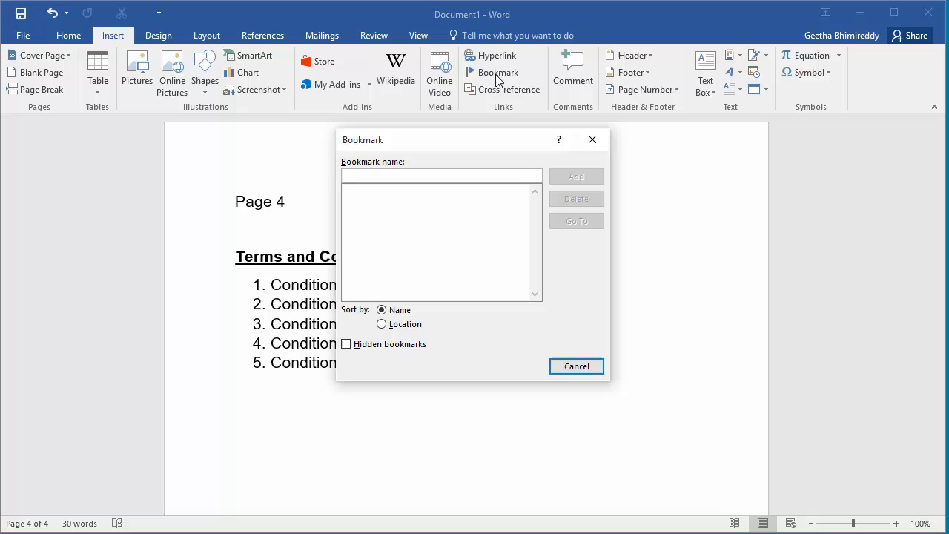
pyautogui.click(442, 175)
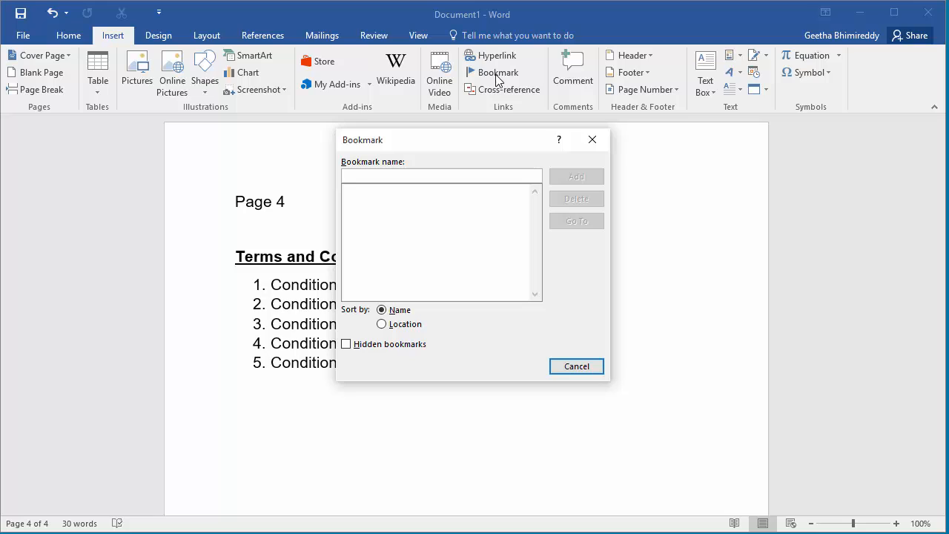
pyautogui.click(442, 175)
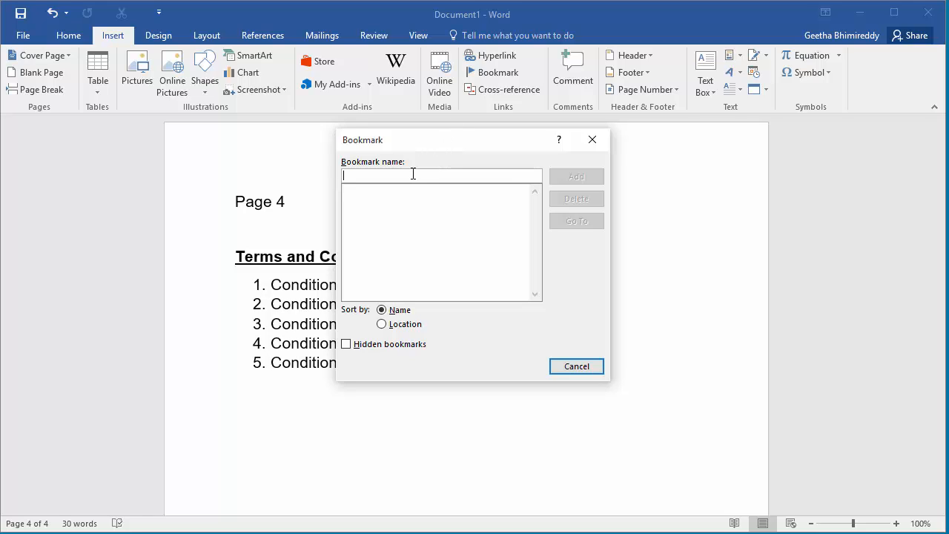
pyautogui.write('Terms_and_')
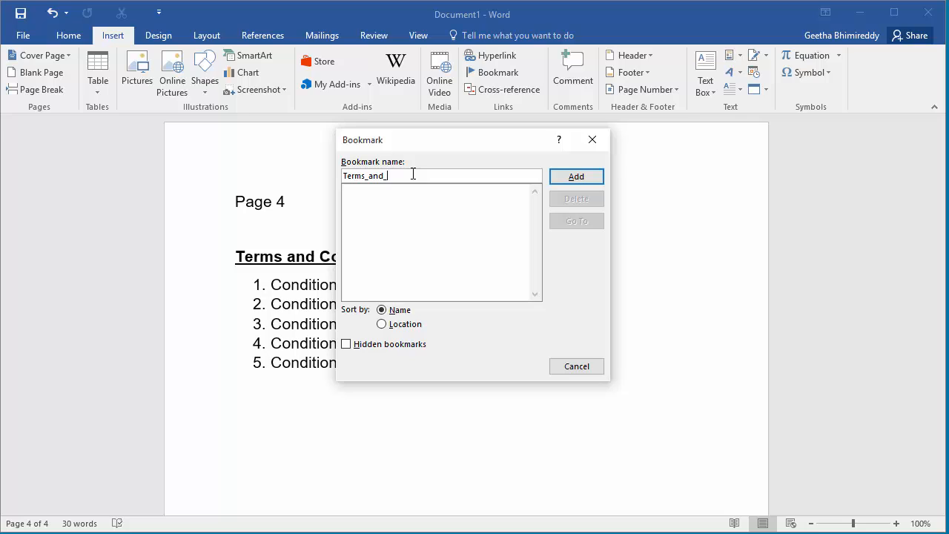
pyautogui.write('Condit')
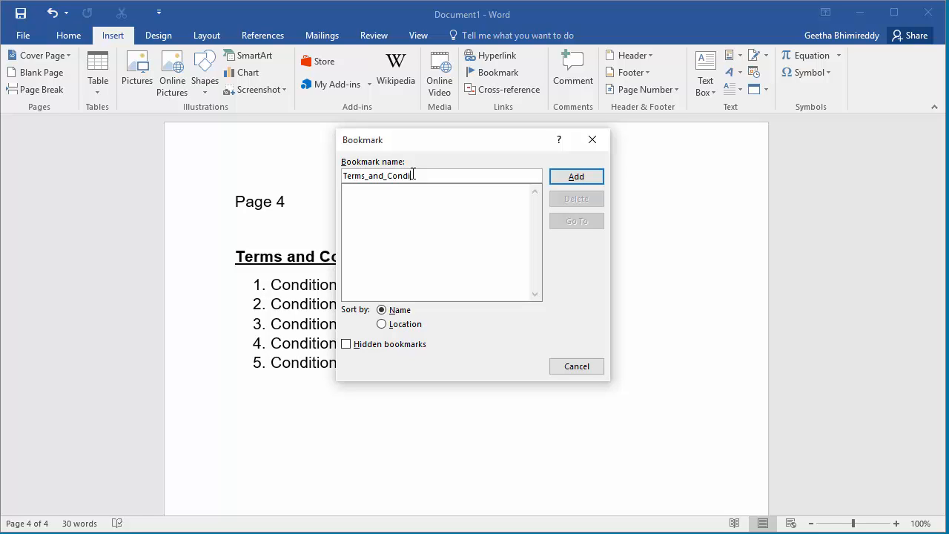
pyautogui.write('tions')
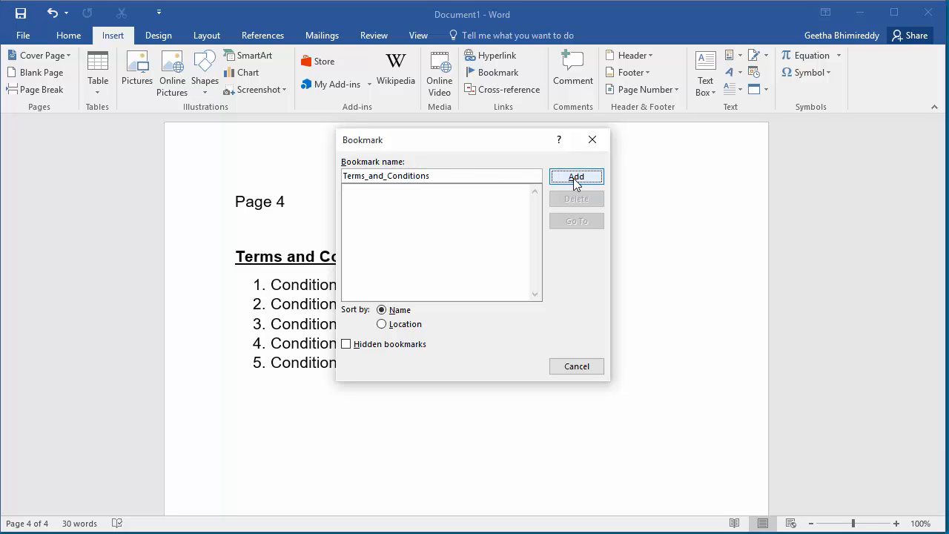
pyautogui.click(575, 176)
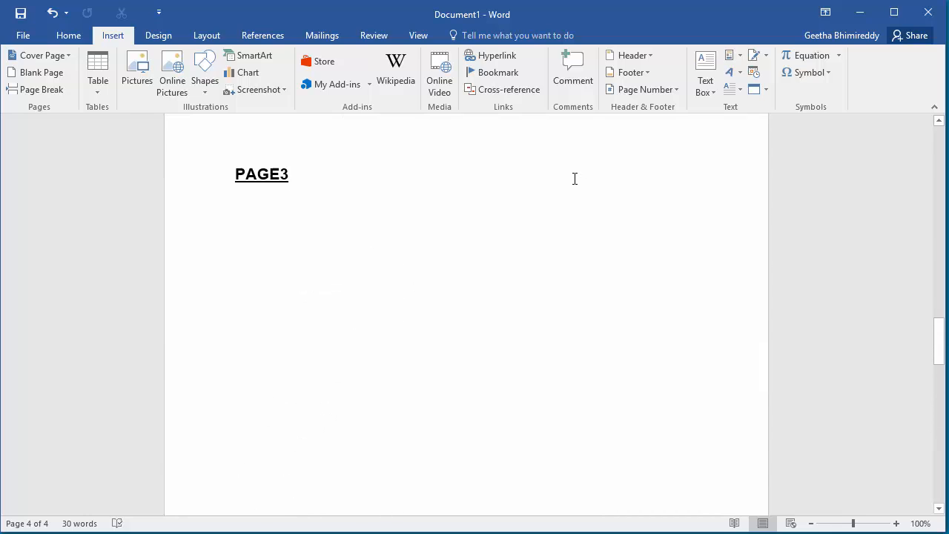
# Select the phrase 'terms and conditions' on page 1 and bring up its context menu
pyautogui.scroll(3)
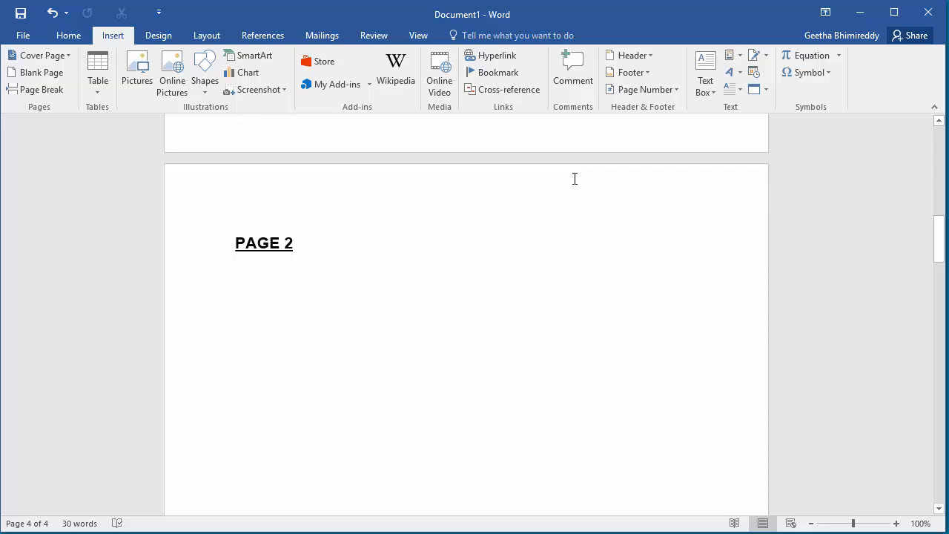
pyautogui.scroll(3)
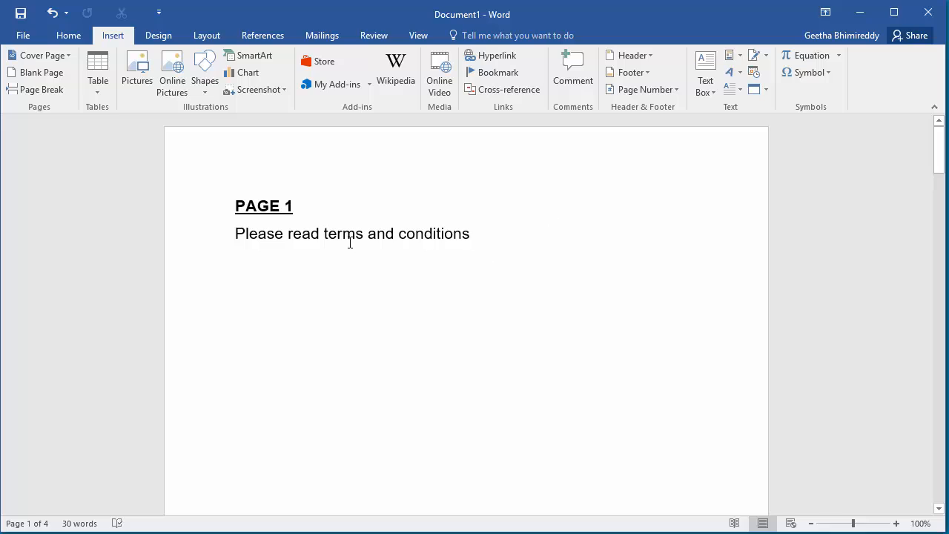
pyautogui.doubleClick(344, 234)
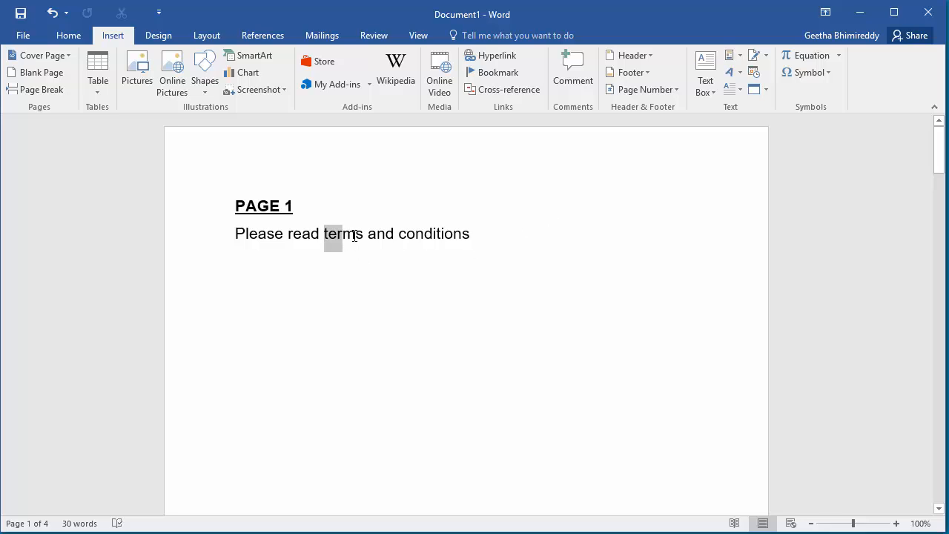
pyautogui.moveTo(324, 234); pyautogui.dragTo(468, 234)
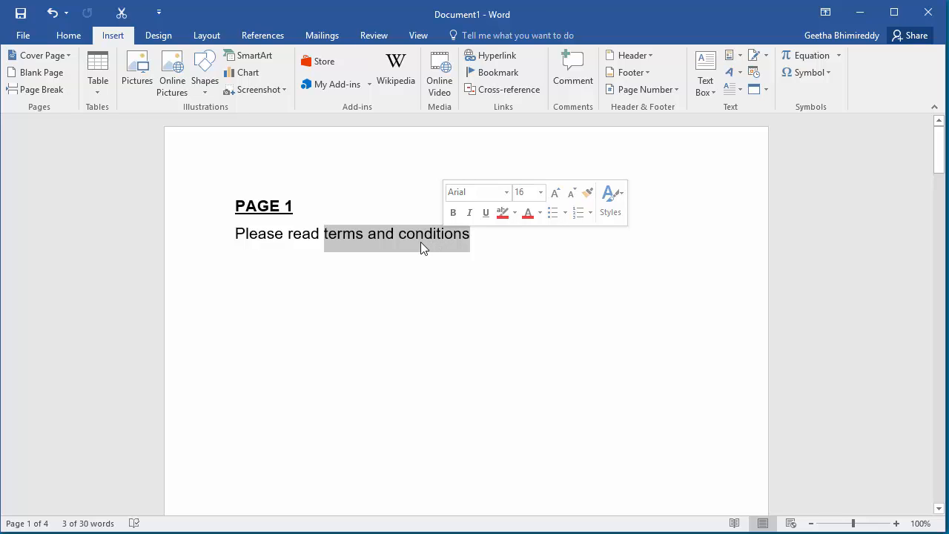
pyautogui.rightClick(407, 237)
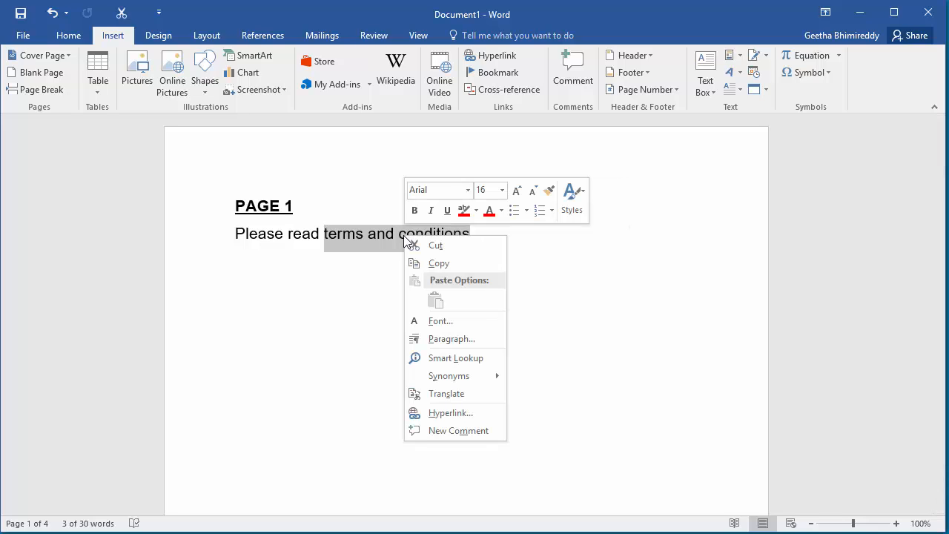
pyautogui.moveTo(442, 302)
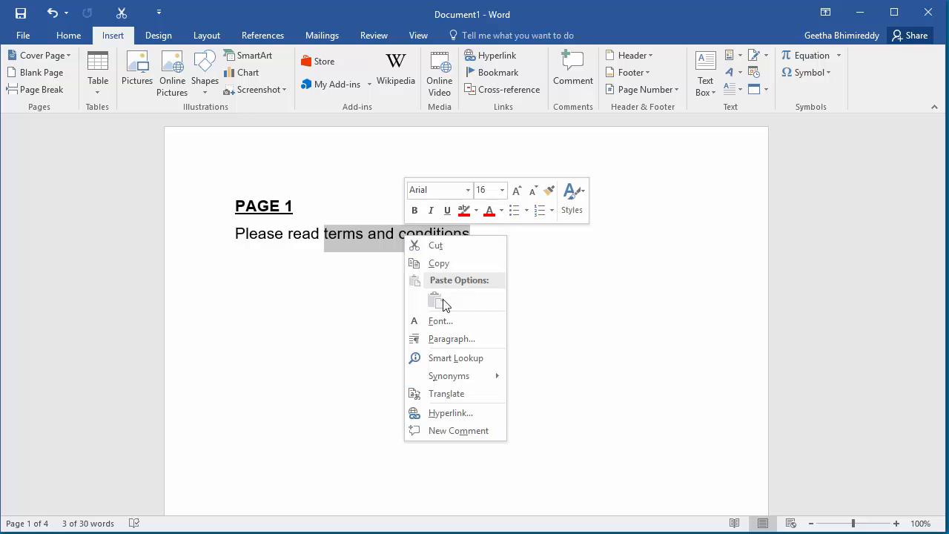
pyautogui.moveTo(448, 413)
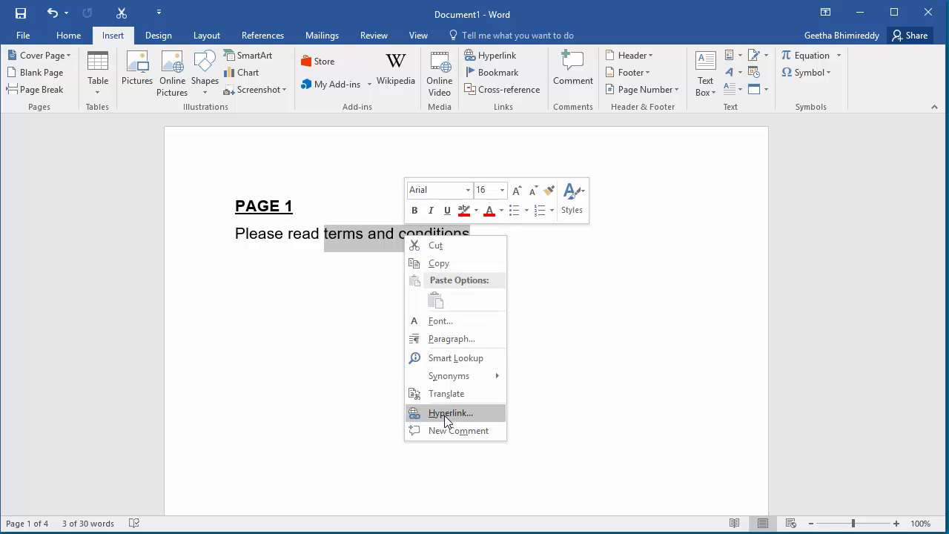
# Hyperlink the selected phrase to the Terms_and_Conditions bookmark in this document
pyautogui.click(451, 412)
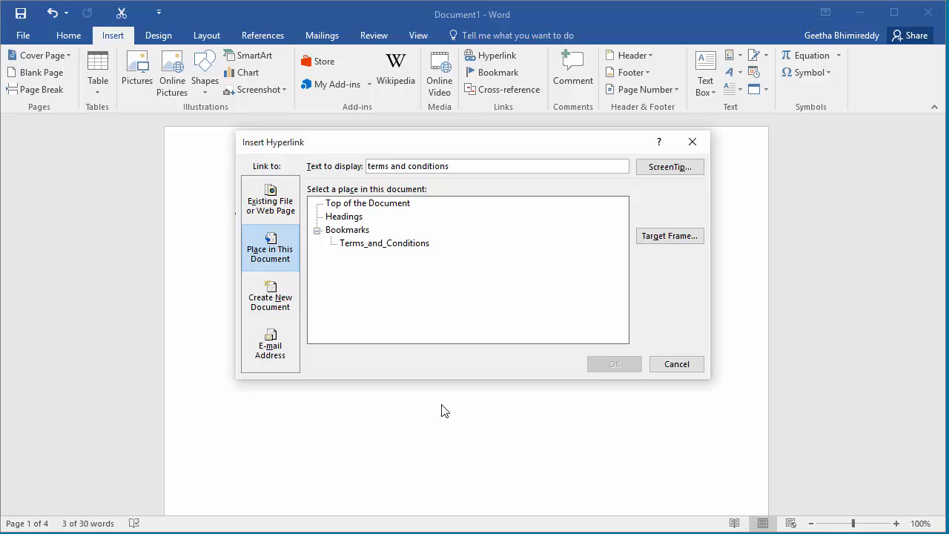
pyautogui.moveTo(274, 152)
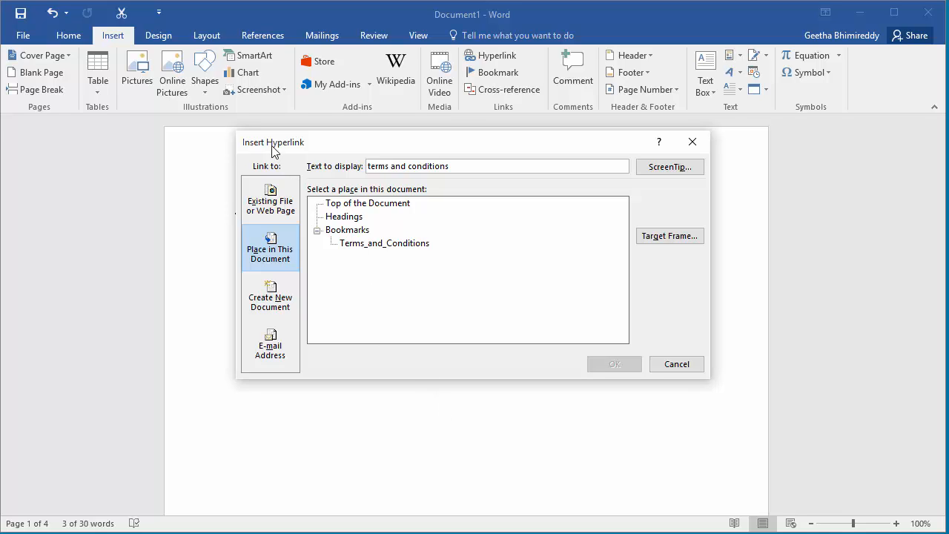
pyautogui.moveTo(284, 153)
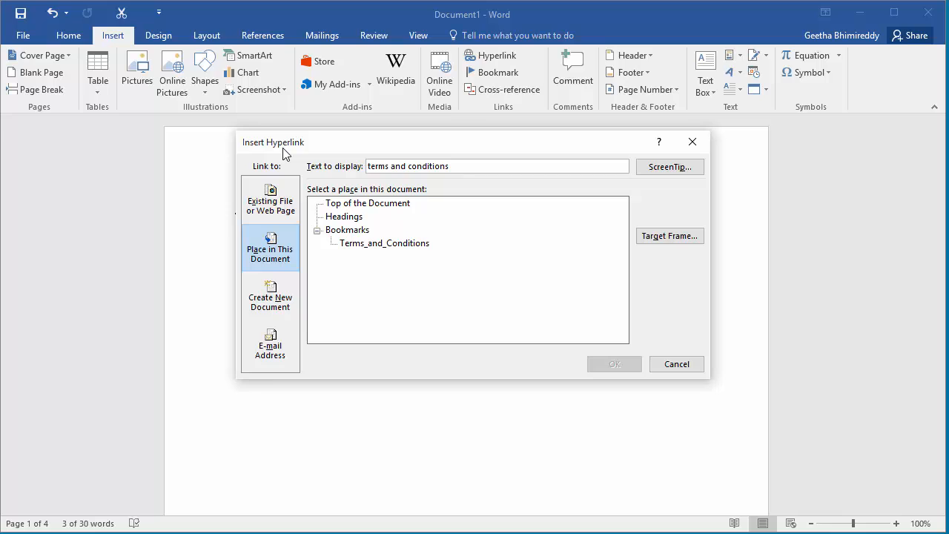
pyautogui.moveTo(276, 260)
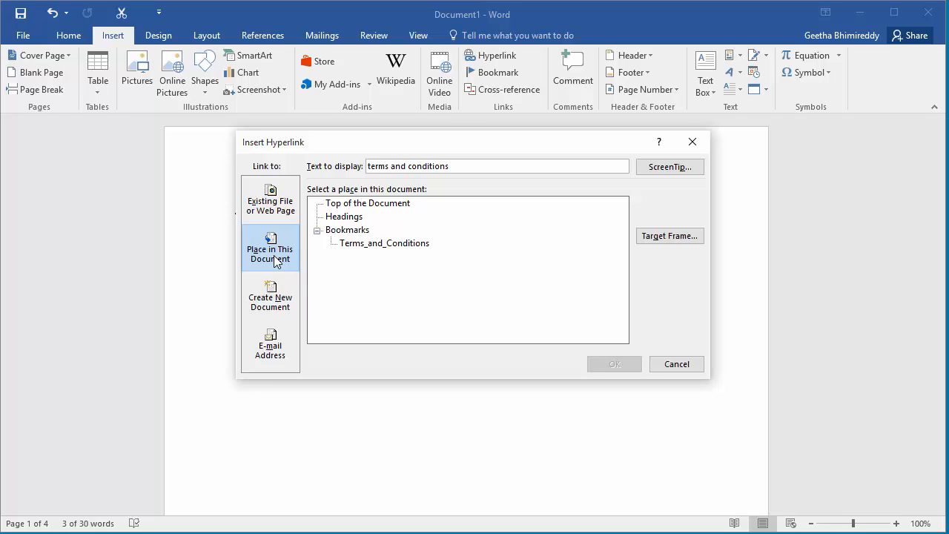
pyautogui.moveTo(368, 250)
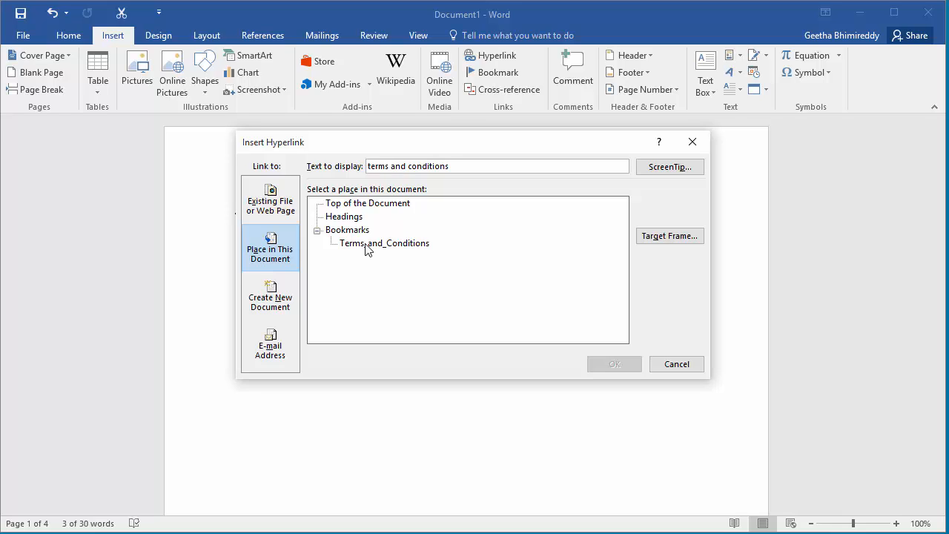
pyautogui.click(383, 243)
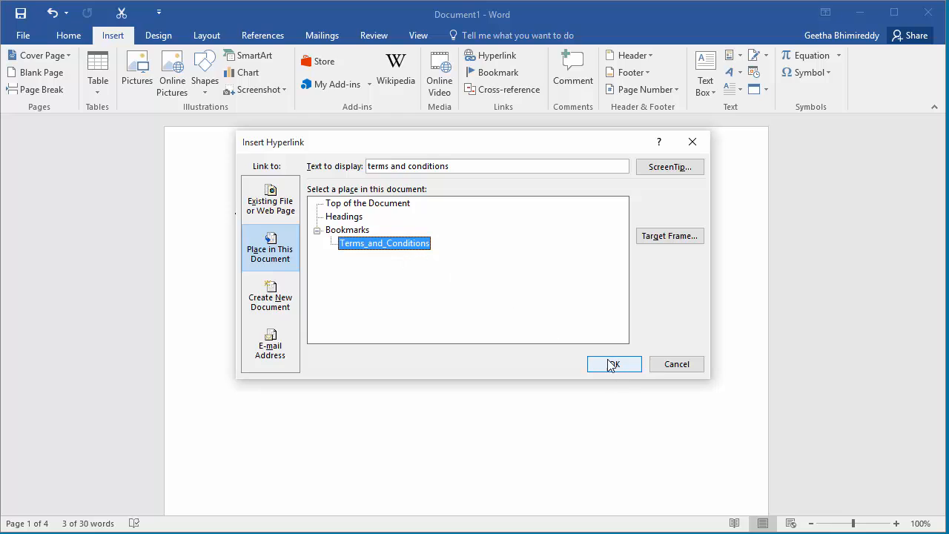
pyautogui.click(614, 364)
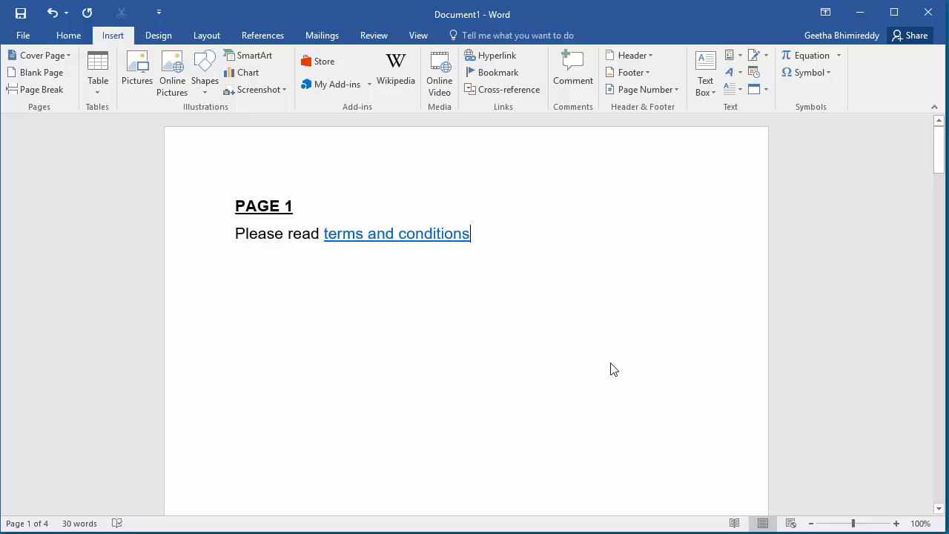
pyautogui.moveTo(492, 287)
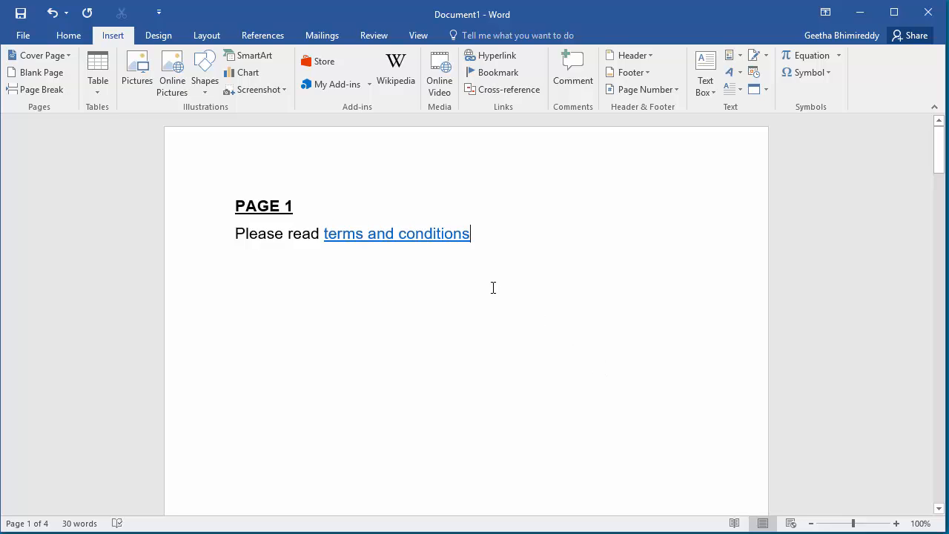
pyautogui.moveTo(380, 234)
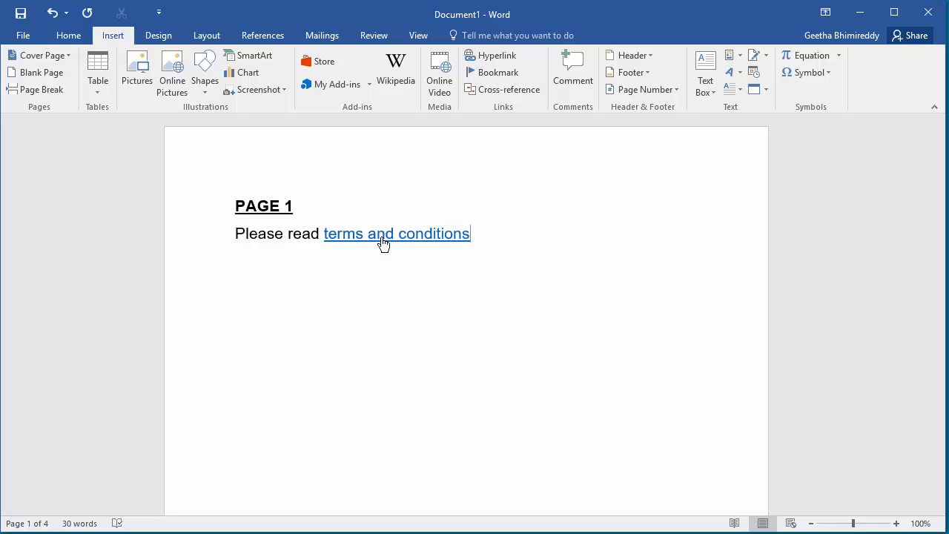
# Follow the new 'terms and conditions' link to jump to the page 4 bookmark
pyautogui.click(397, 234)
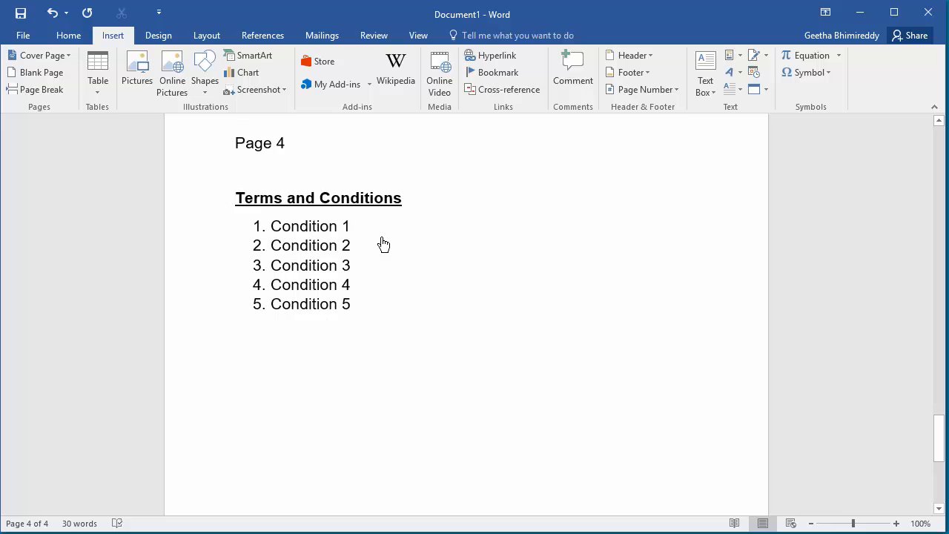